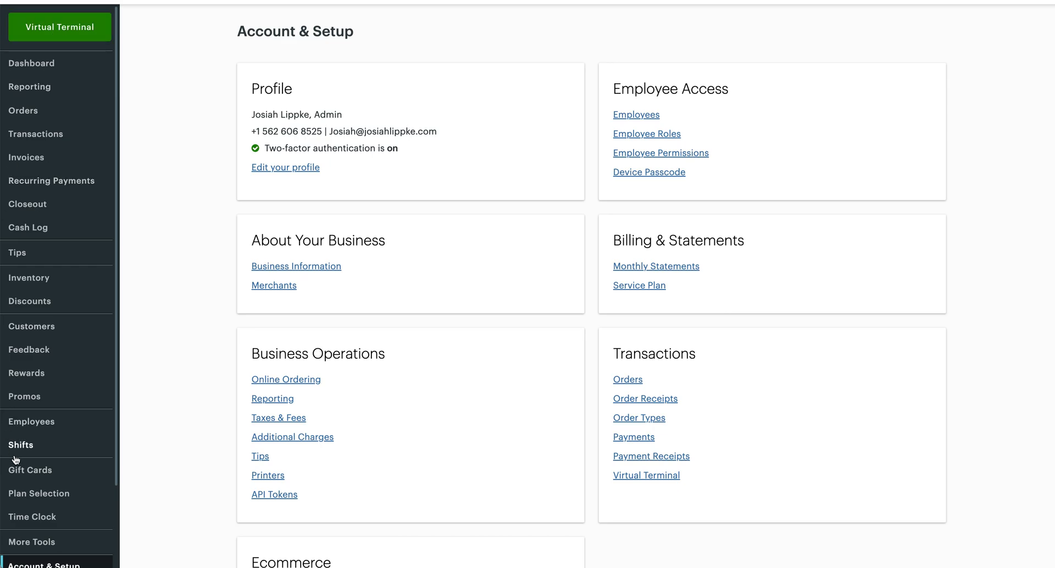
mouse_move(65, 53)
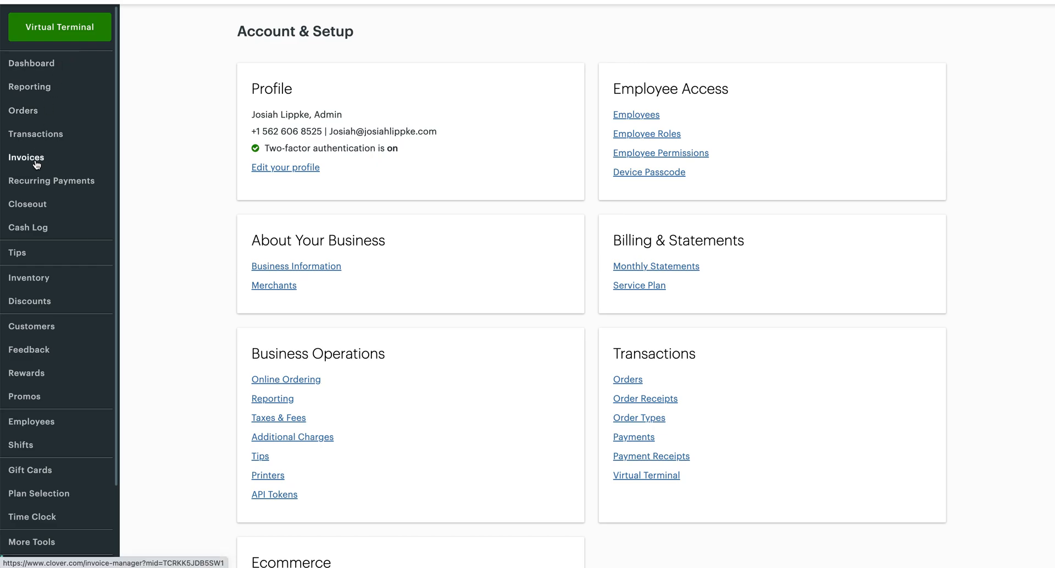
- Open the Invoices section from the sidebar, showing no invoices yet
click(25, 156)
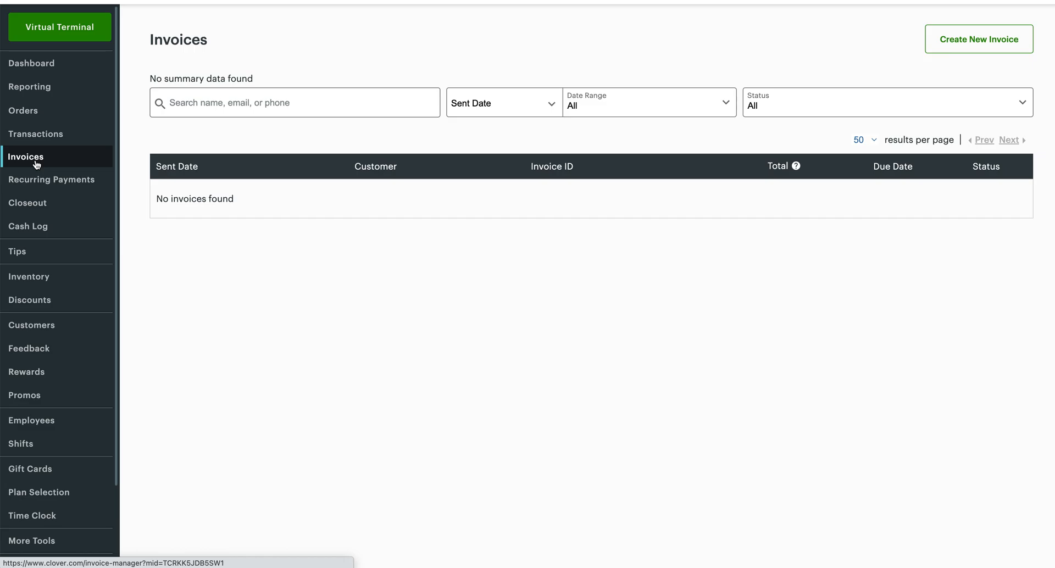
- Open the Recurring Payments section, showing no recurring plans yet
click(51, 180)
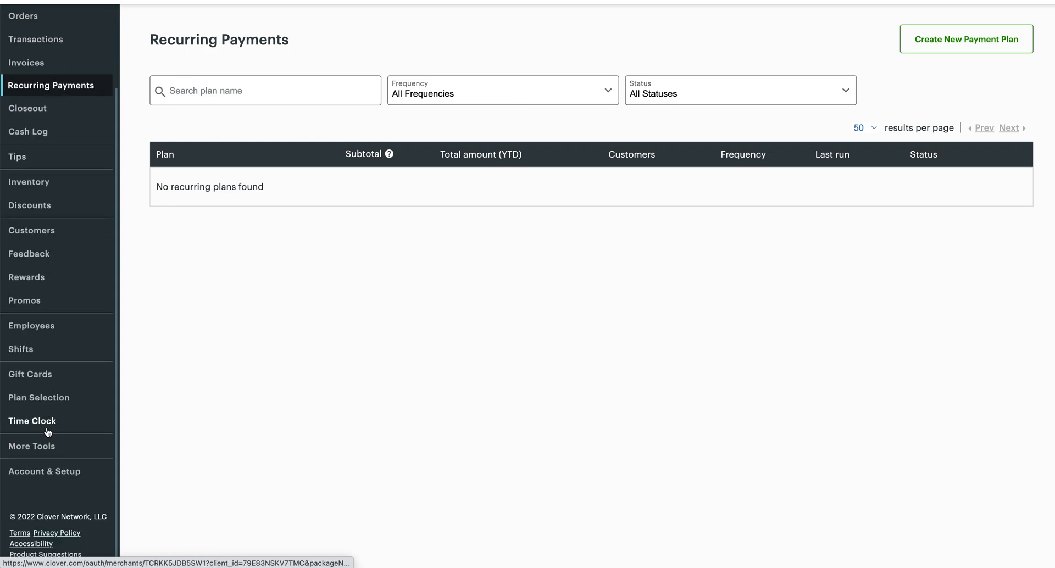
- Go back to the Account & Setup overview of profile, business and billing settings
click(44, 470)
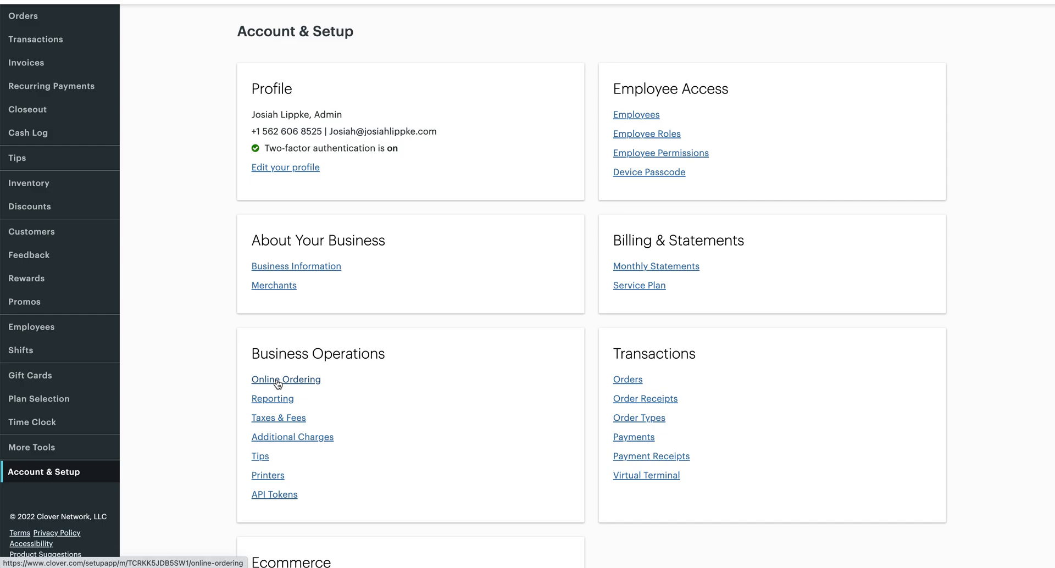
- Open Online Ordering under Business Operations to show Clover's free online ordering offer
click(285, 379)
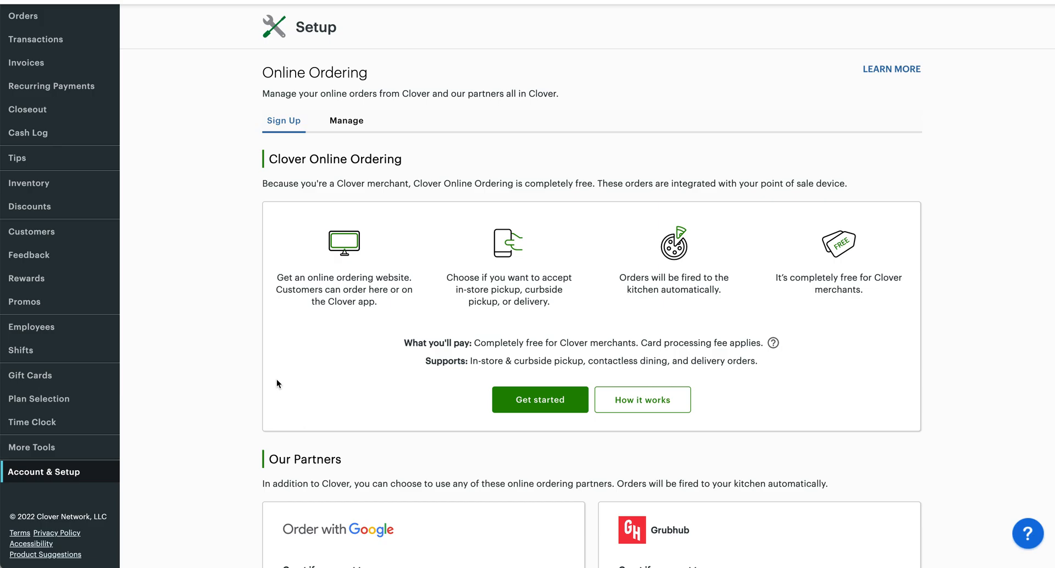
mouse_move(830, 272)
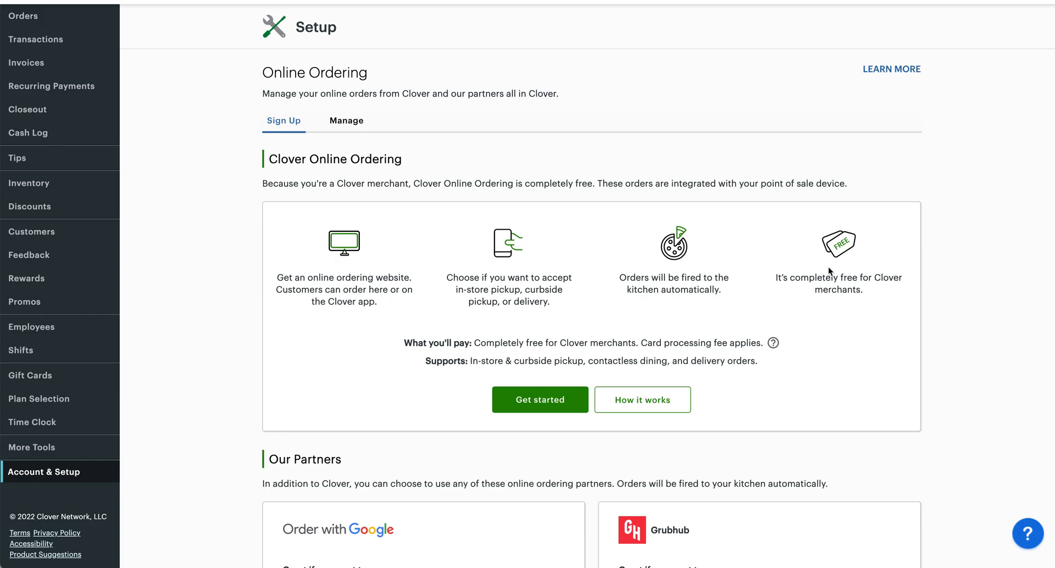
mouse_move(826, 276)
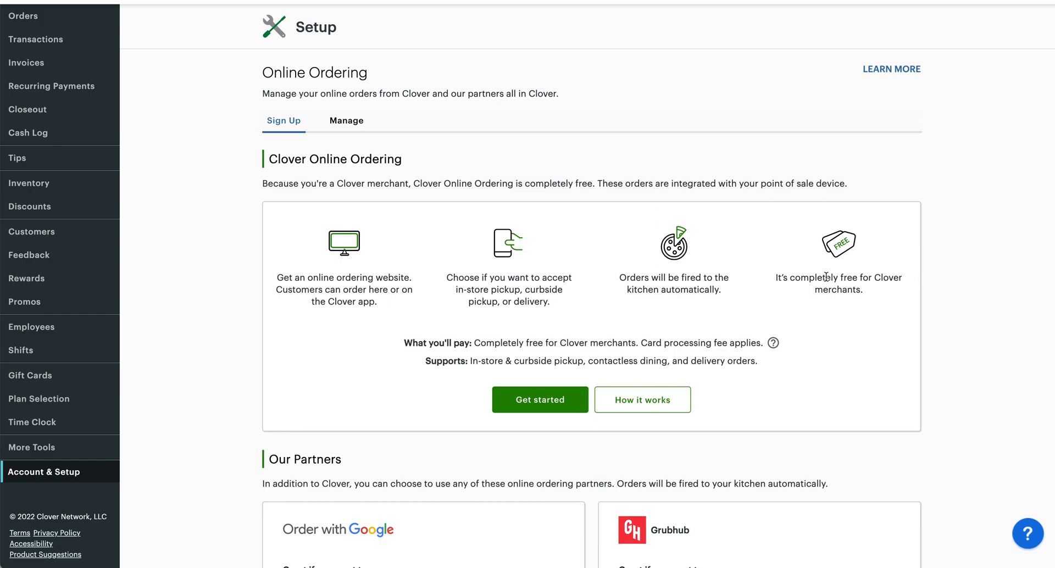